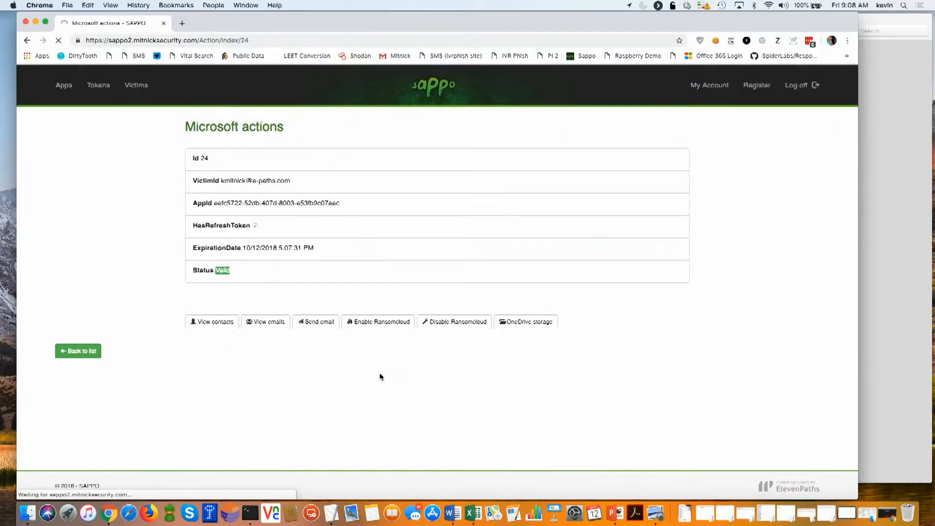
mouse_move(381, 295)
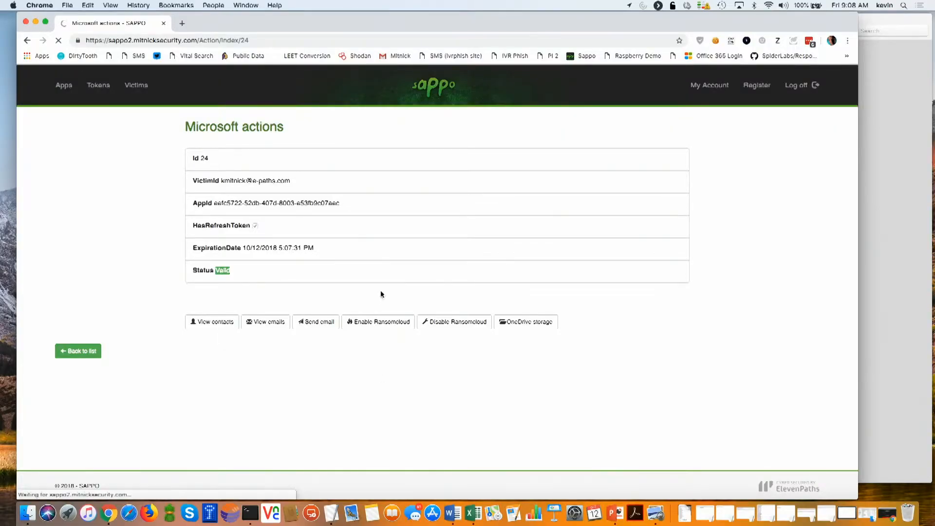